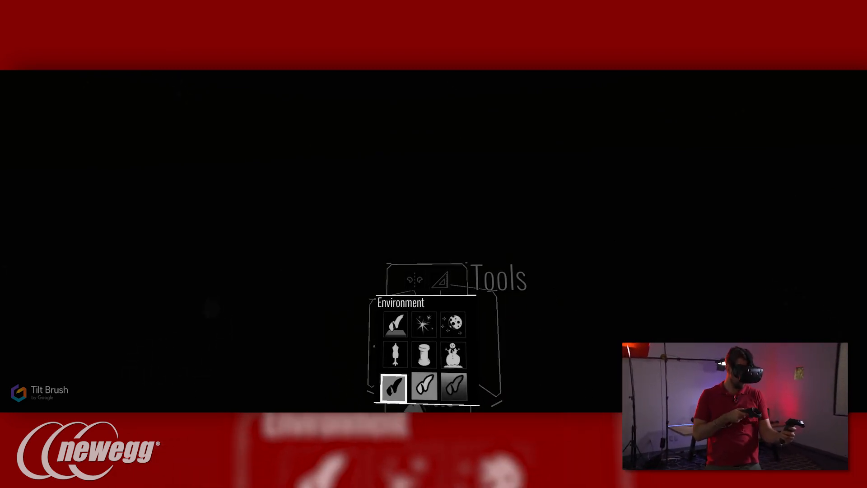
Apply the snowman-thumbnail snowy winter environment, replacing the dark backdrop
{"action": "left_click", "coordinate": [425, 386]}
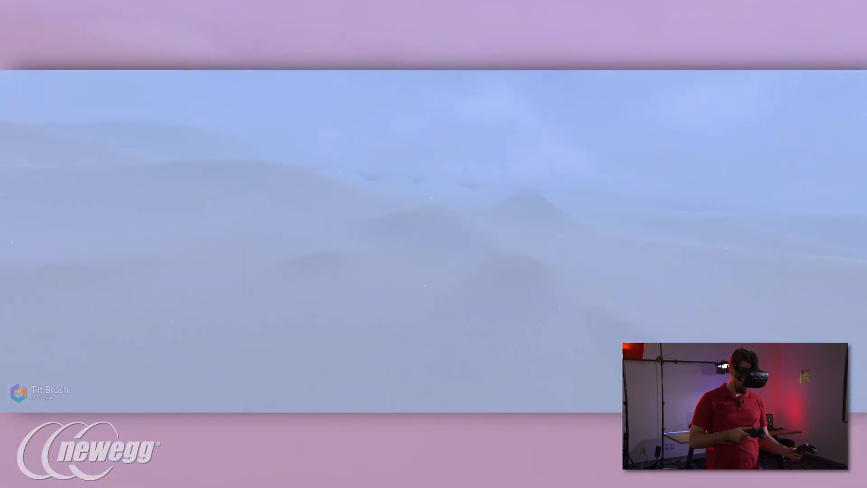